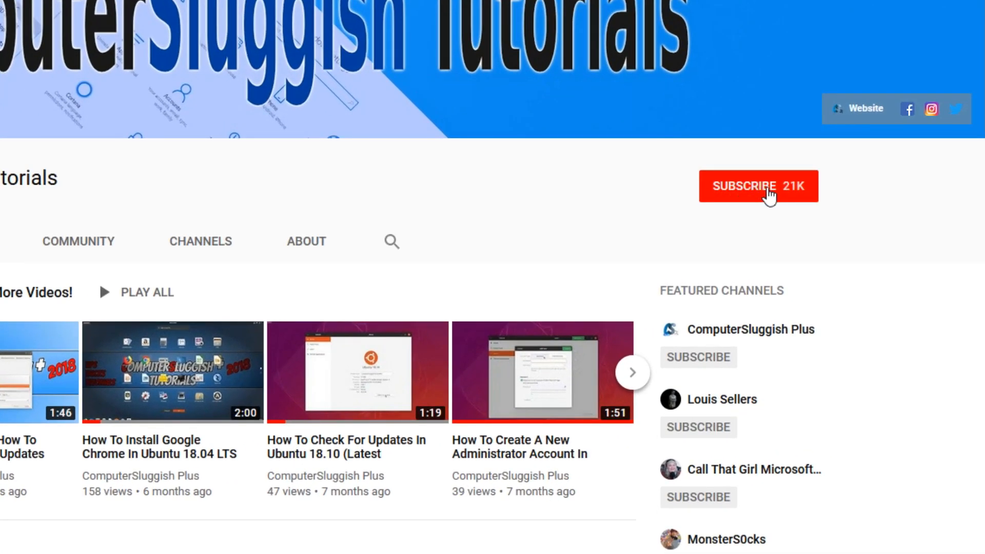
- Subscribe to ComputerSluggish Tutorials and turn on the notification bell for new uploads
click(758, 186)
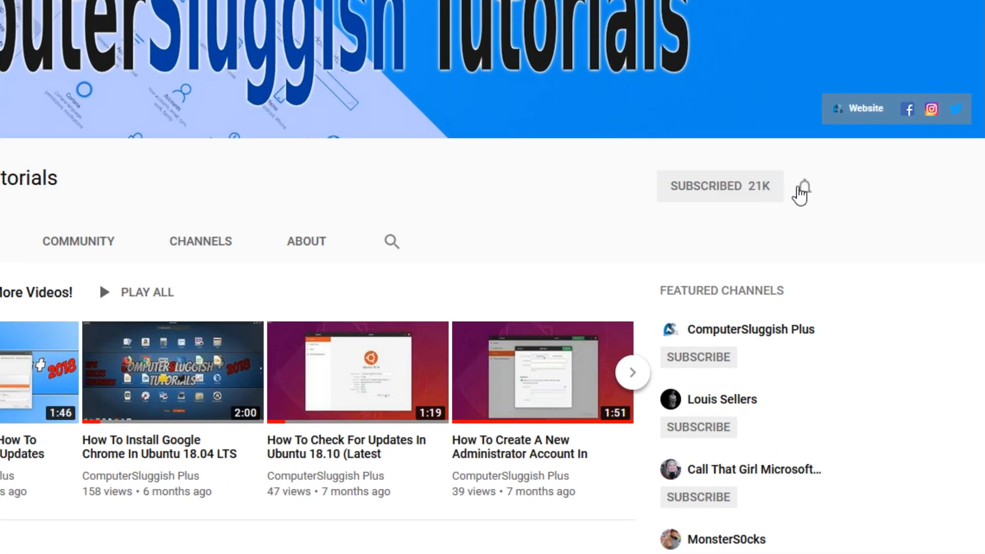
click(802, 187)
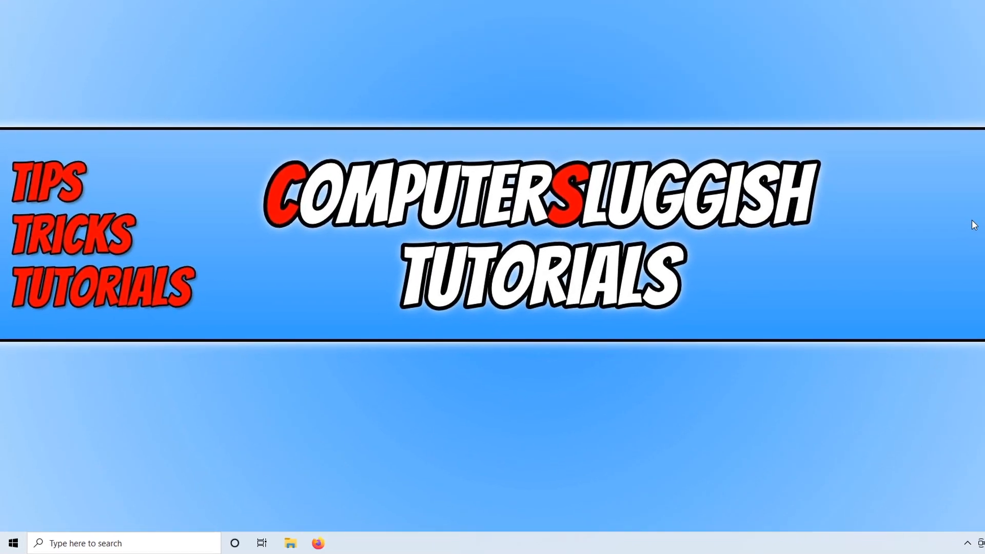
- Search the Start menu for dxdiag and launch the DirectX Diagnostic Tool
click(12, 542)
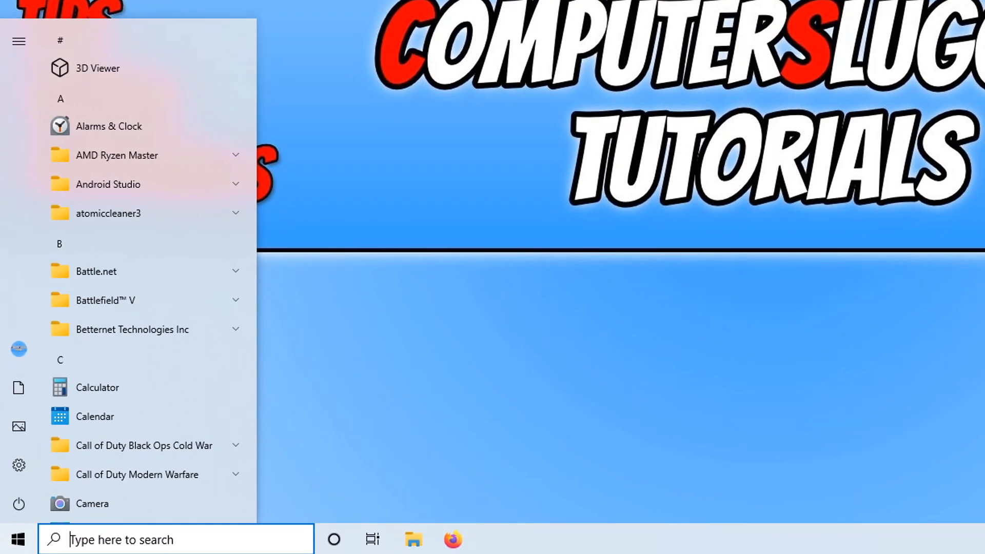
text(dxdiag)
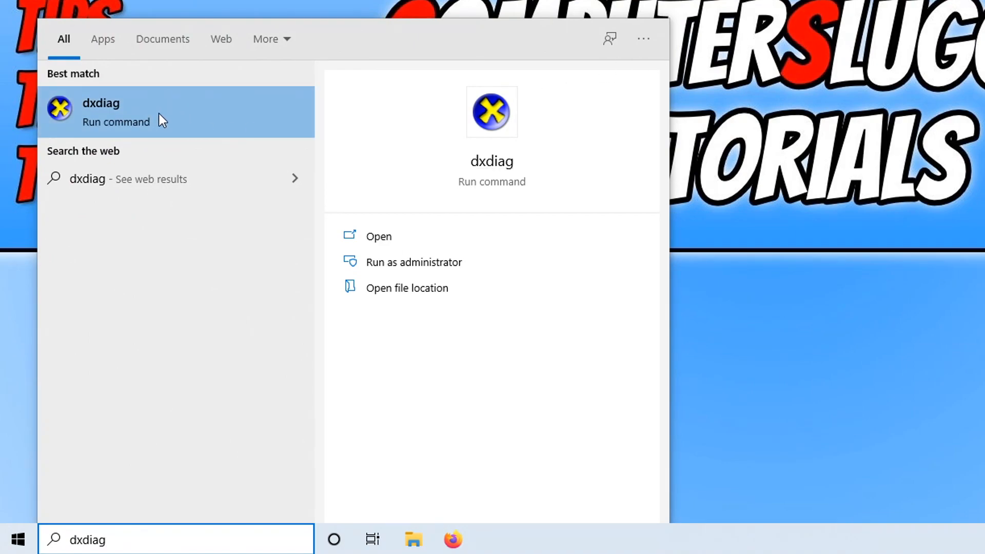
click(101, 112)
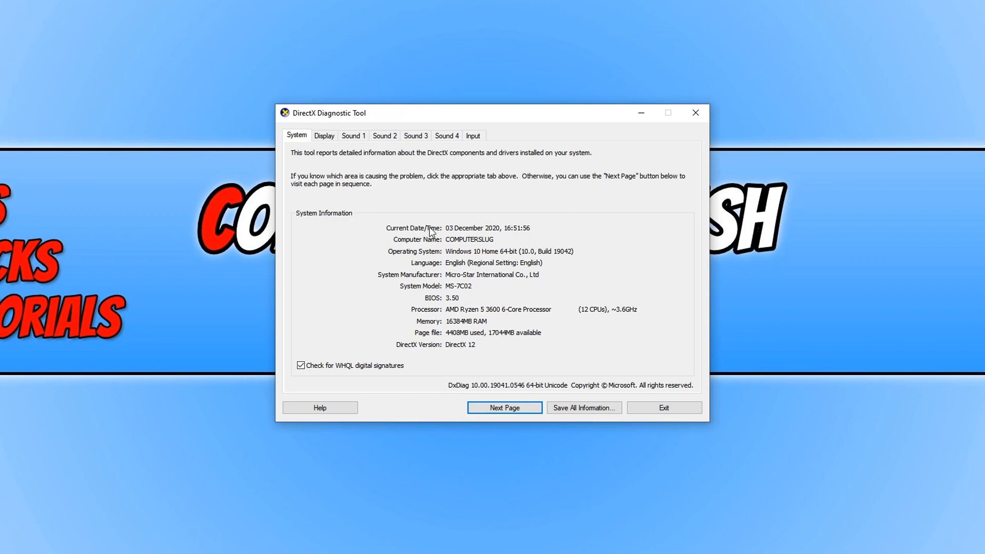
mouse_move(501, 249)
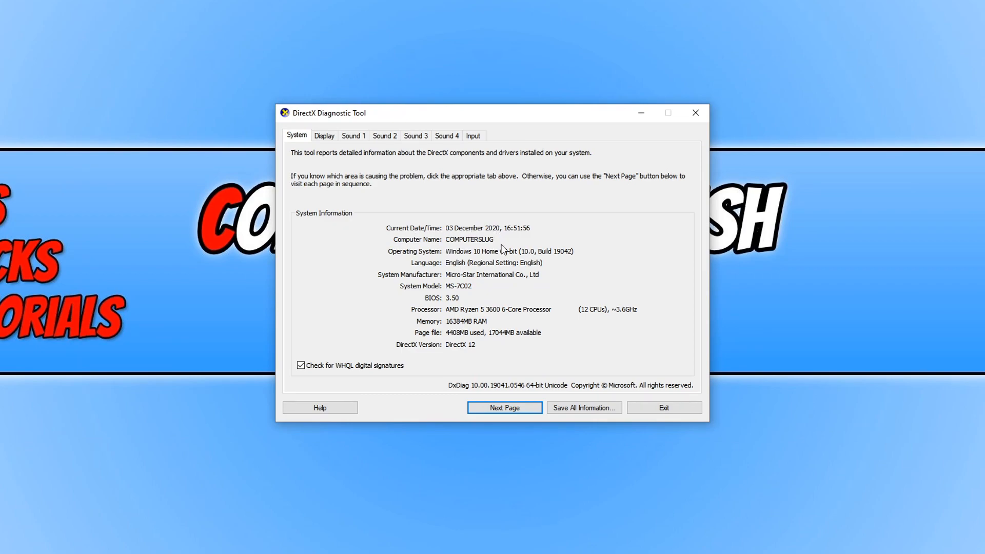
mouse_move(471, 307)
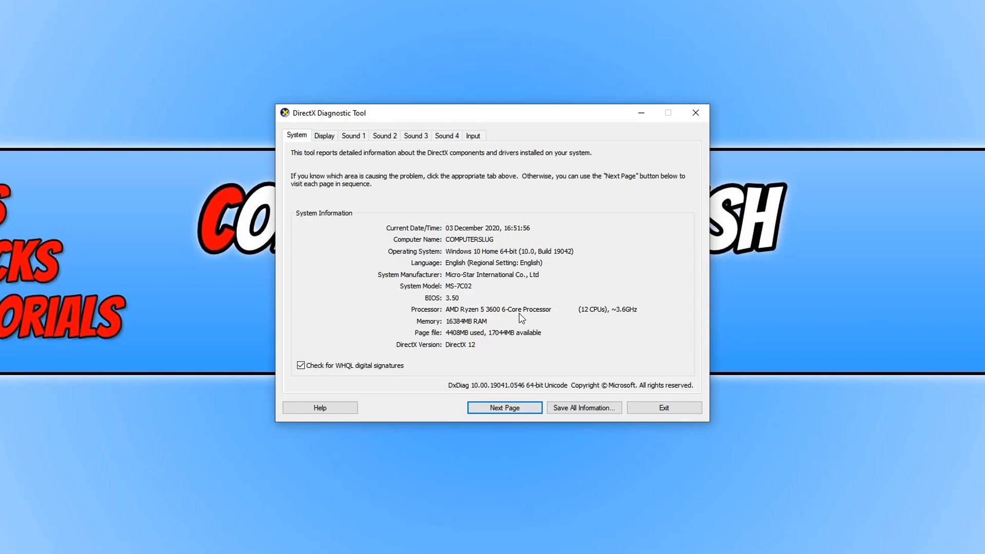
mouse_move(480, 329)
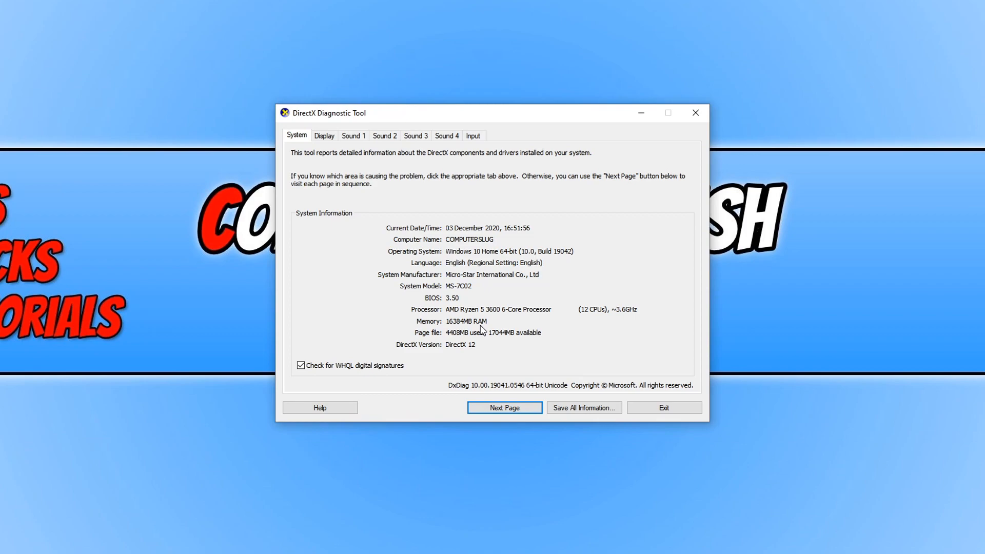
mouse_move(485, 353)
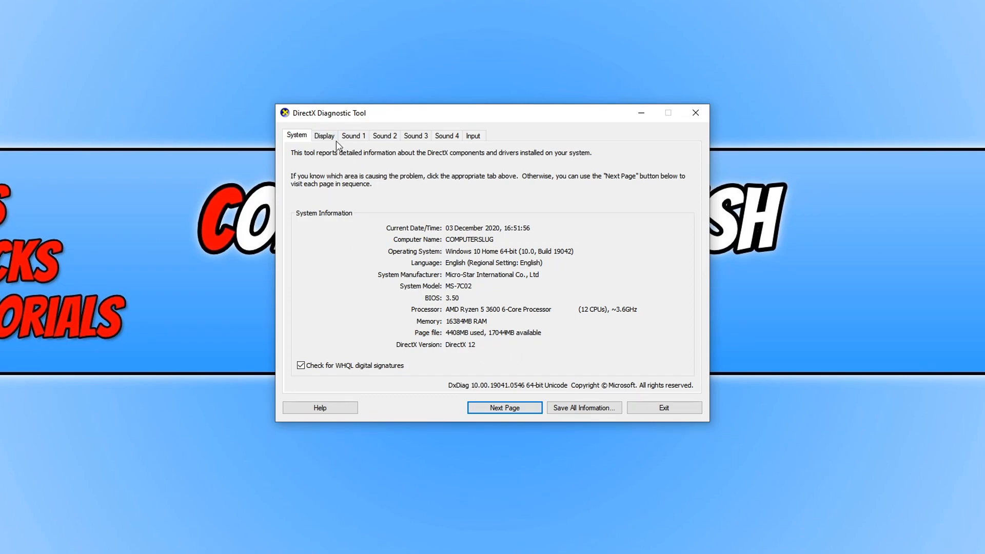
- Review the System tab summary, then switch to the Display tab's graphics card details
click(324, 134)
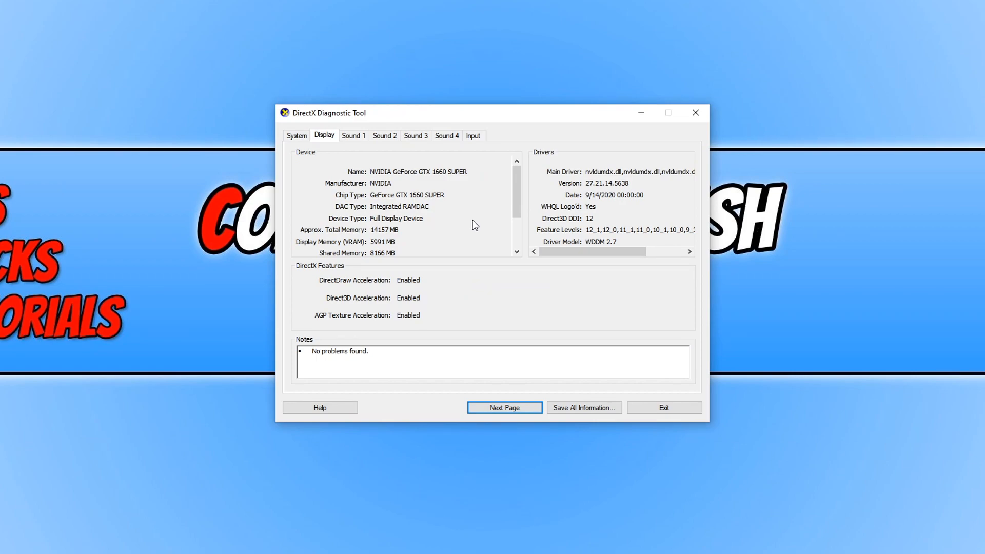
mouse_move(446, 197)
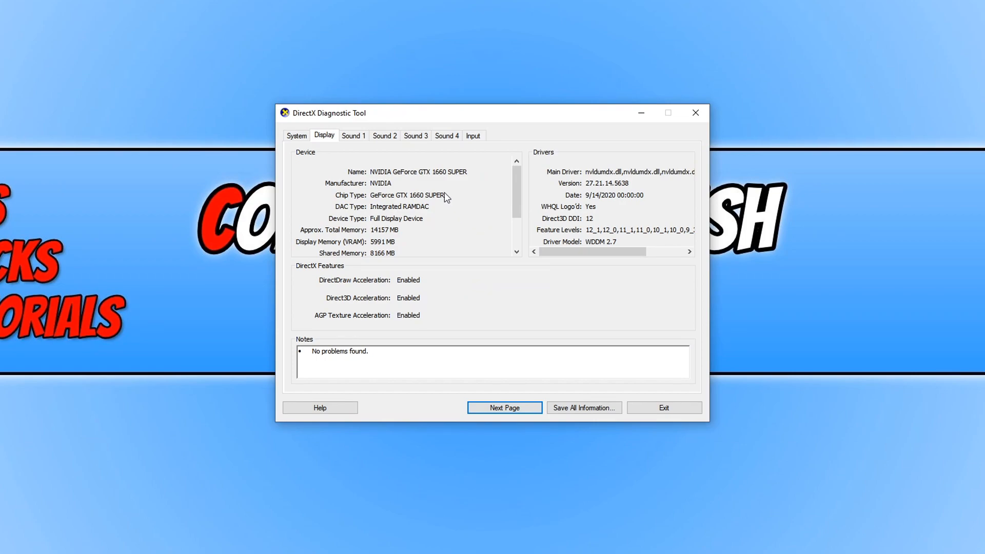
mouse_move(450, 238)
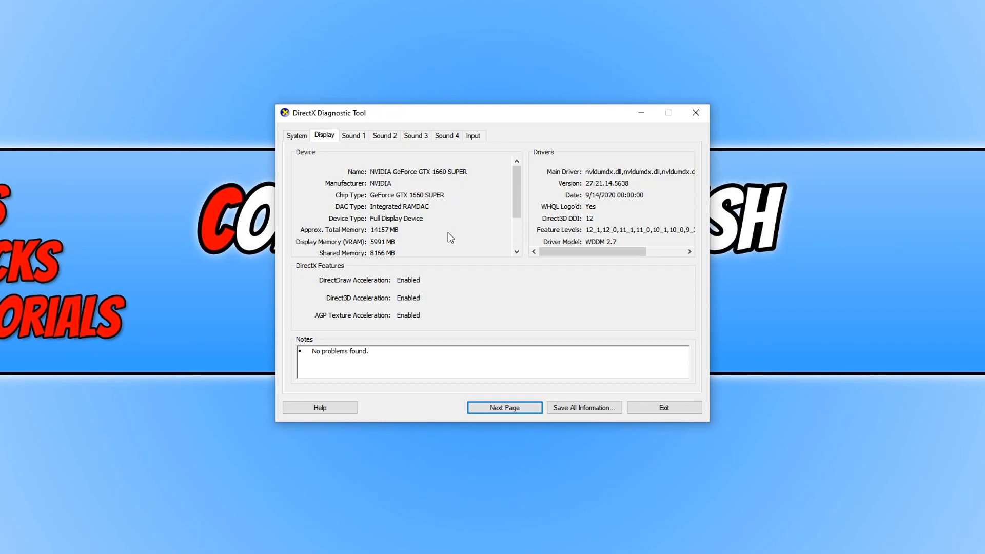
mouse_move(435, 281)
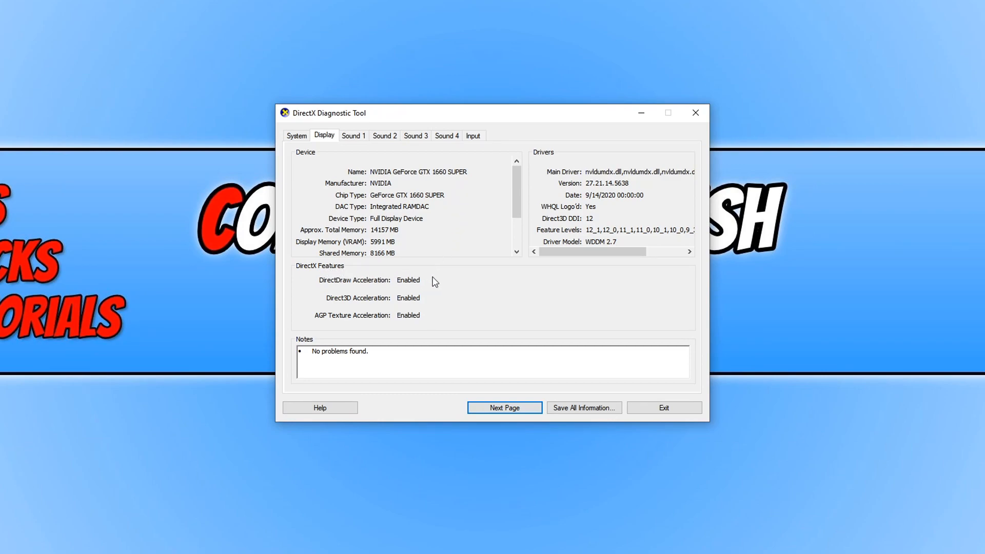
mouse_move(433, 286)
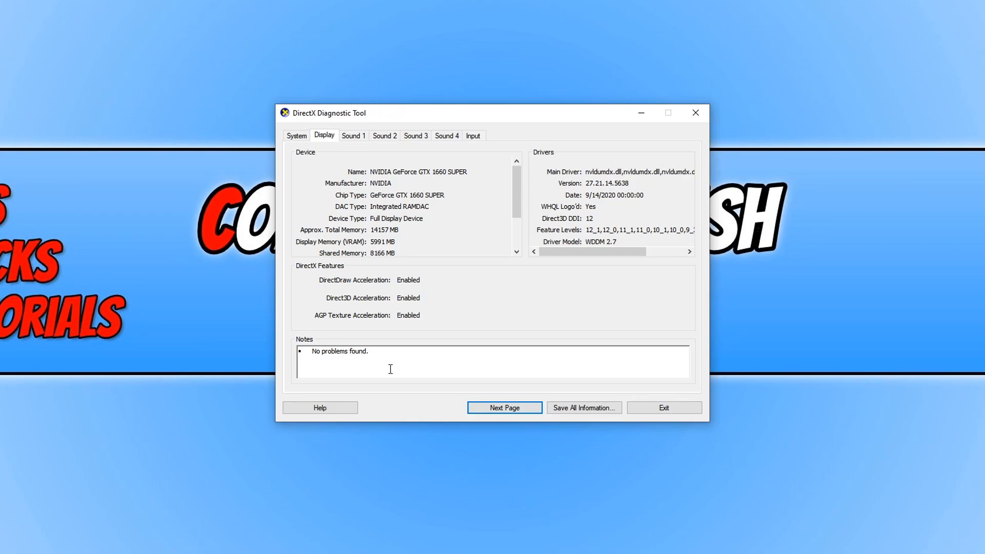
mouse_move(412, 305)
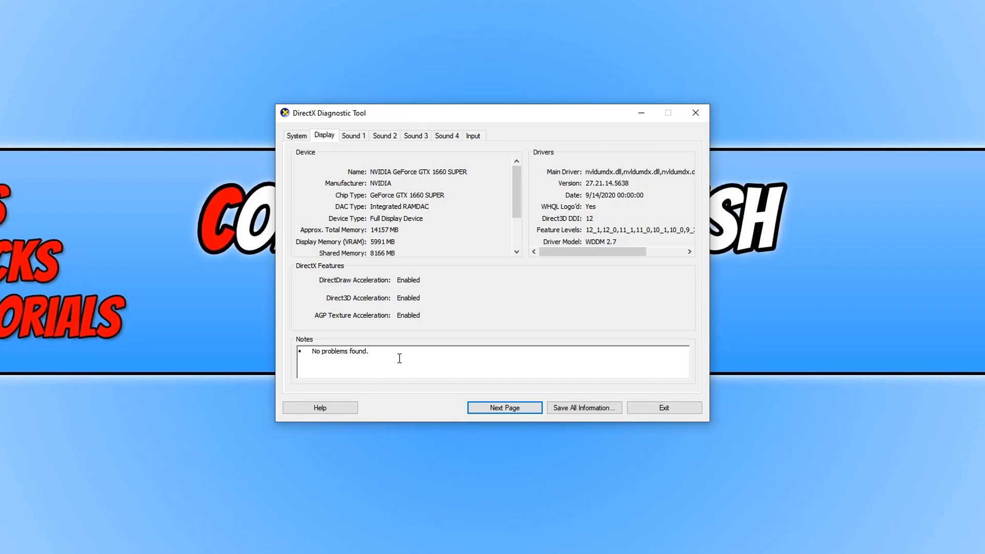
mouse_move(536, 354)
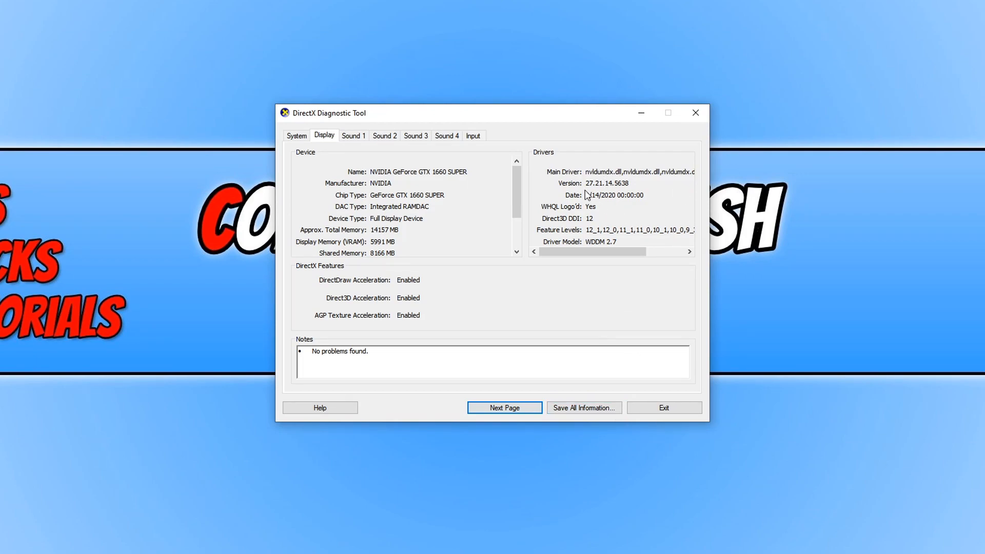
mouse_move(595, 192)
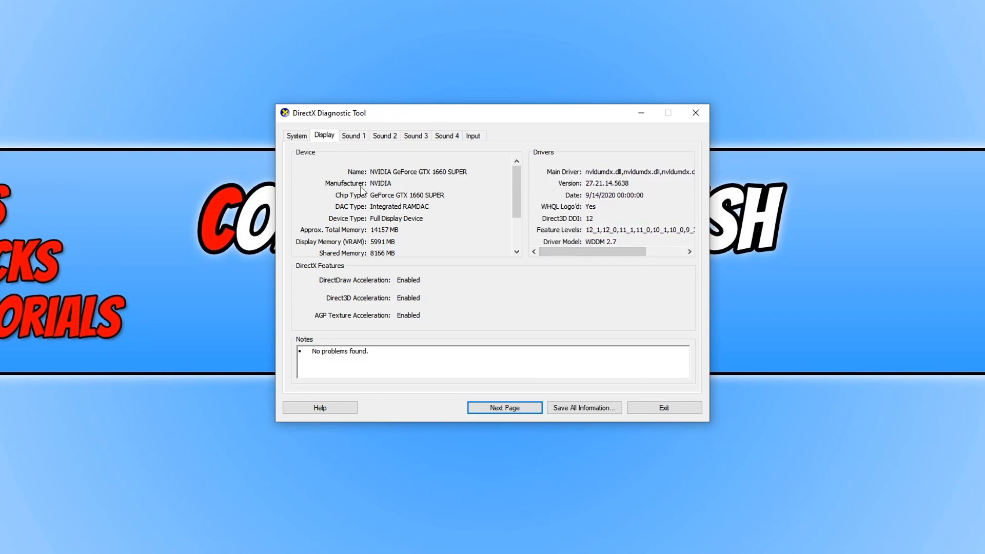
- Page through Sound 1, 2 and 3 (Realtek speakers, Steam Streaming Microphone), then show Input devices
click(353, 135)
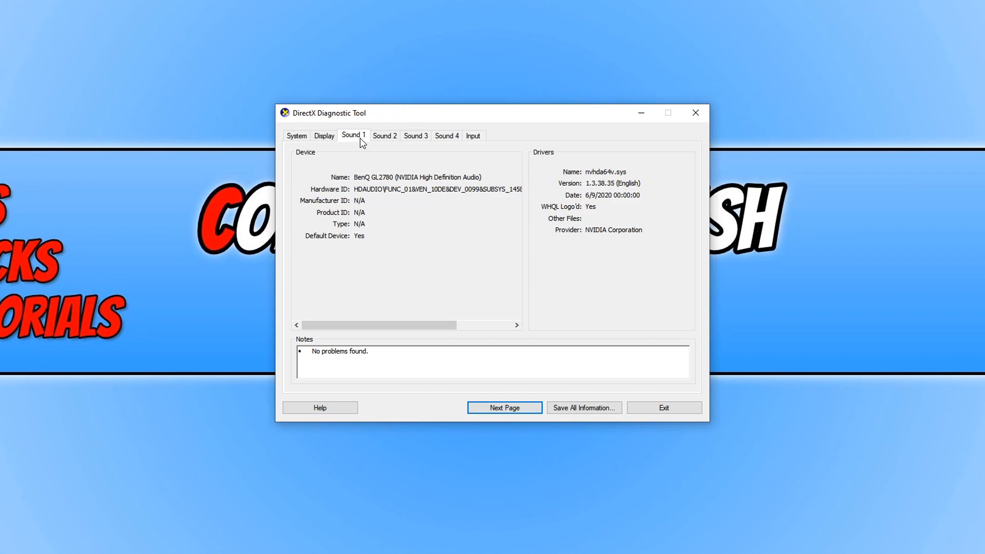
click(384, 135)
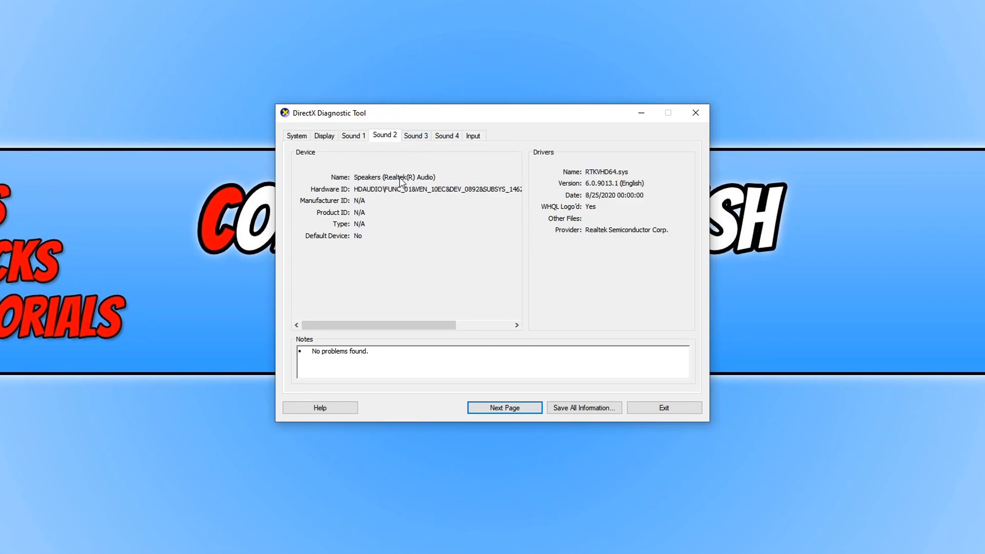
click(416, 135)
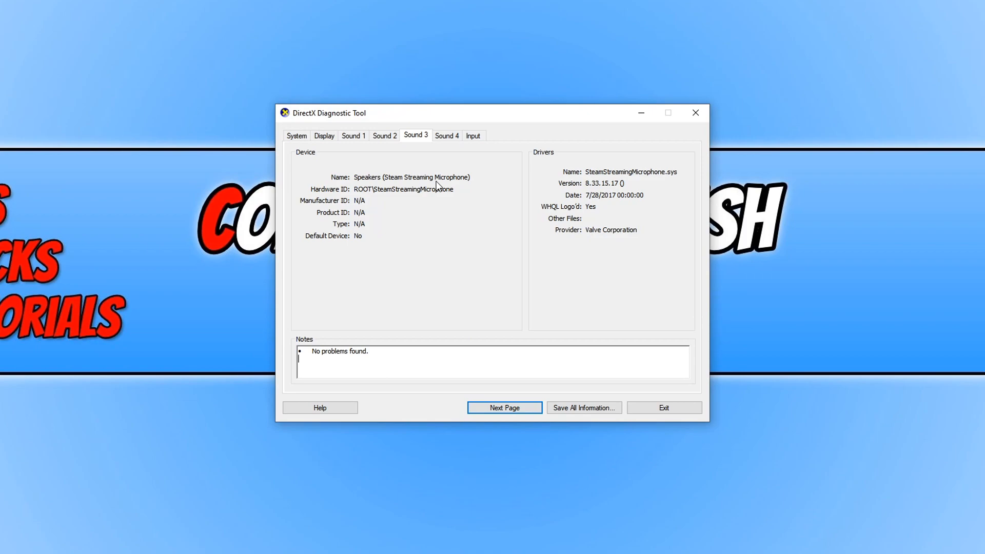
click(504, 407)
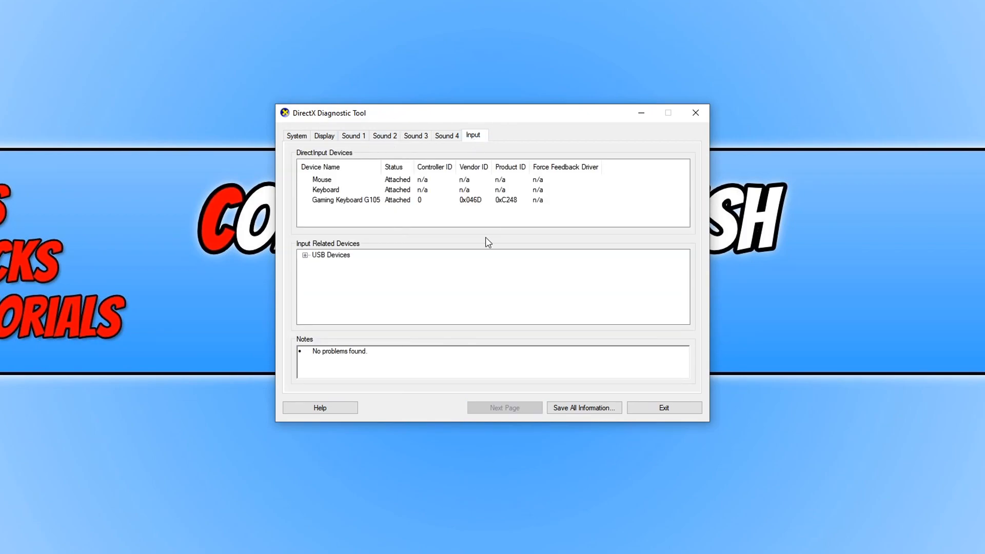
mouse_move(307, 228)
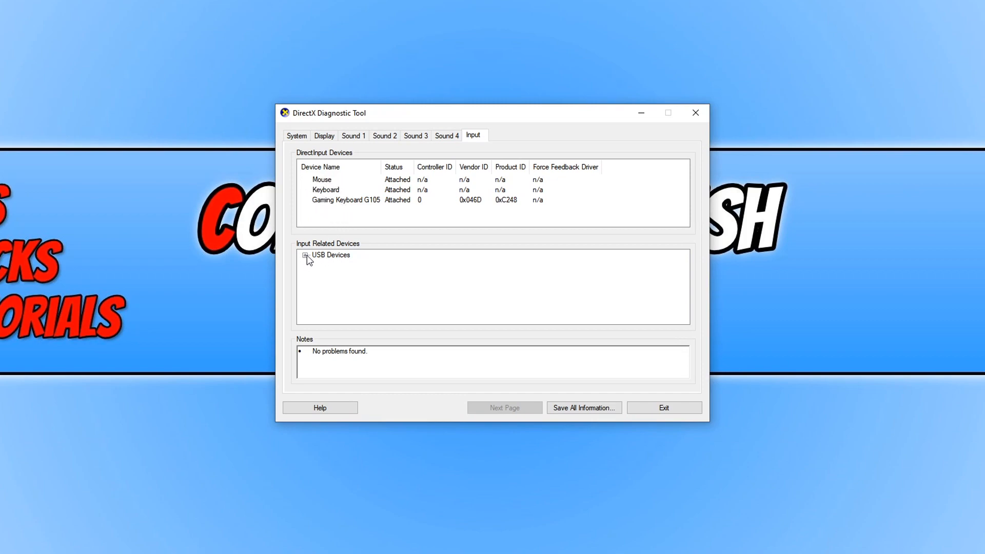
- Expand and scroll the USB Devices tree, then return to the System tab
click(305, 257)
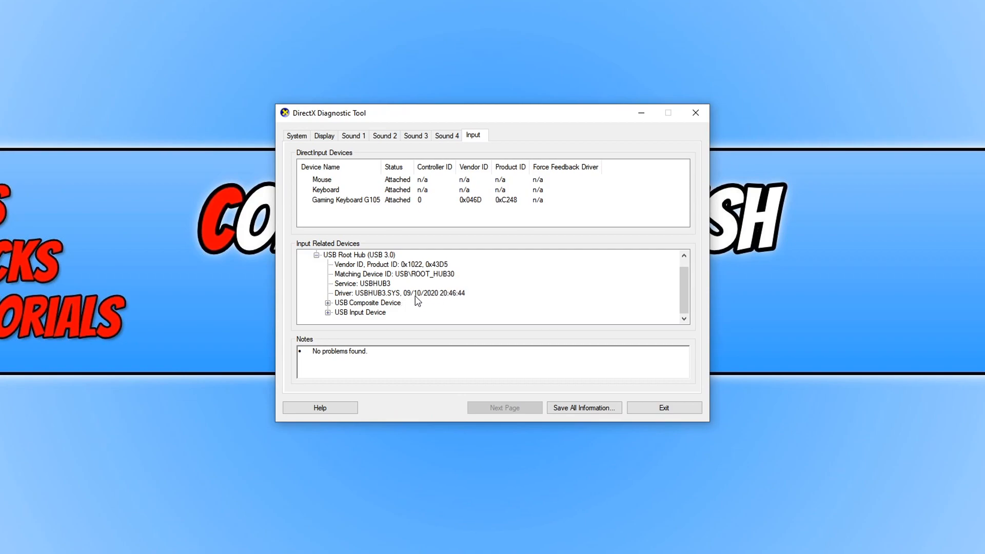
scroll(down, 3)
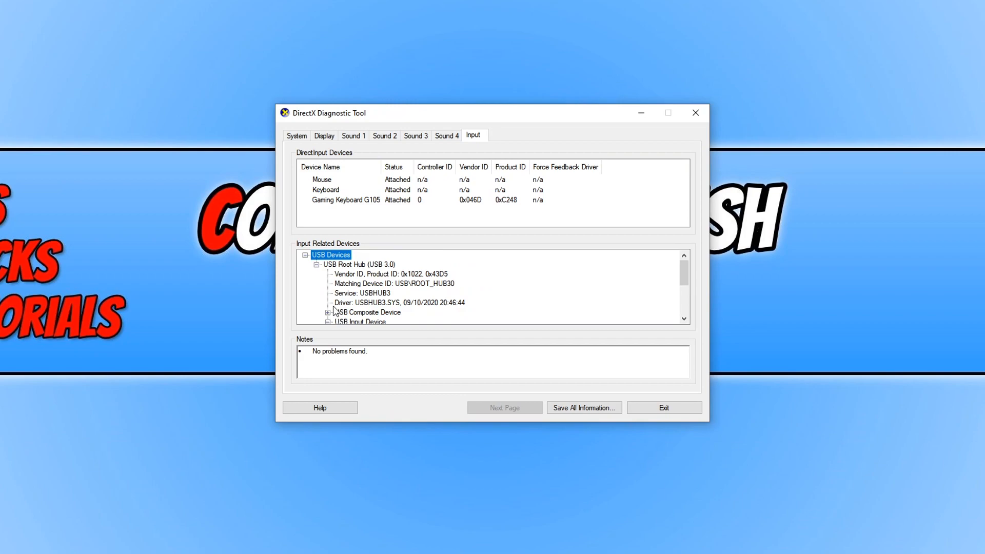
scroll(down, 3)
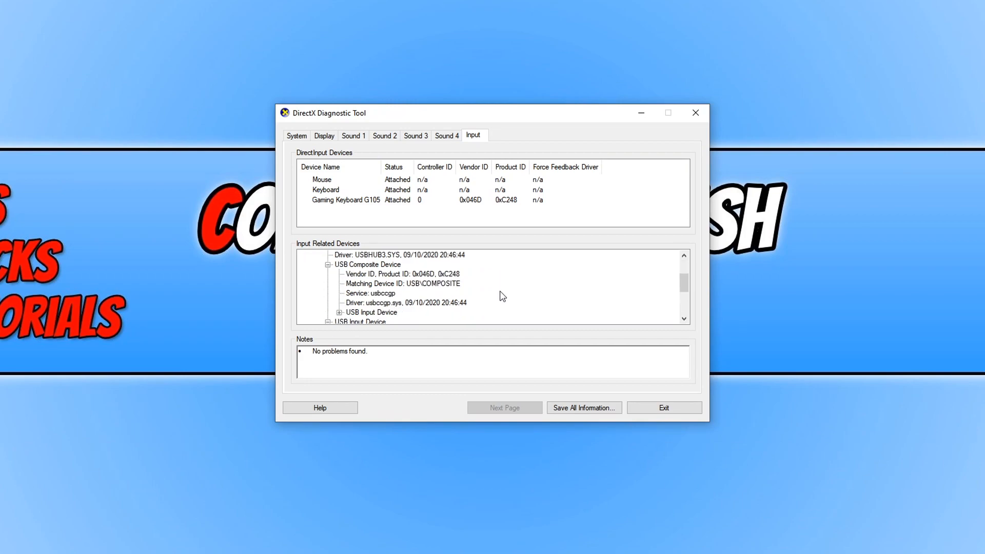
mouse_move(502, 304)
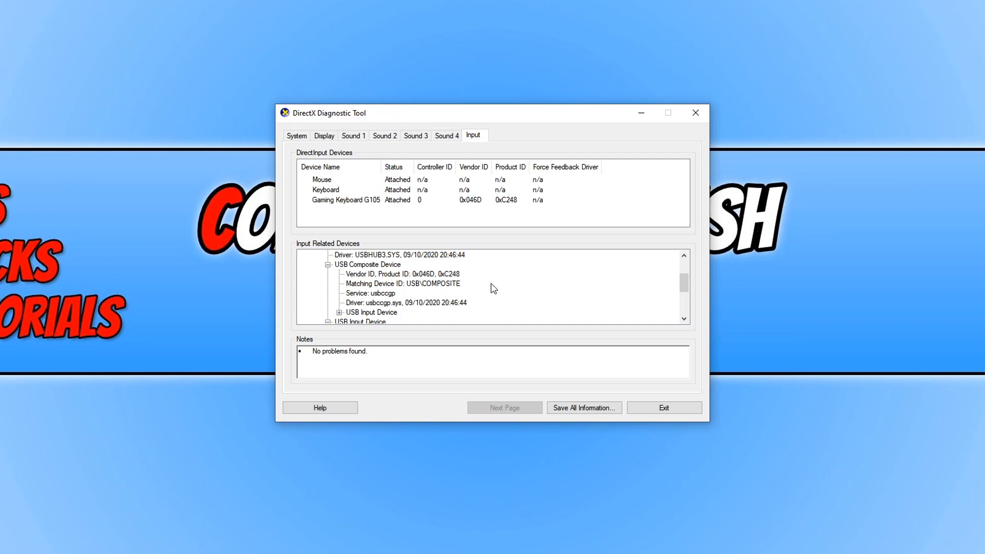
click(296, 135)
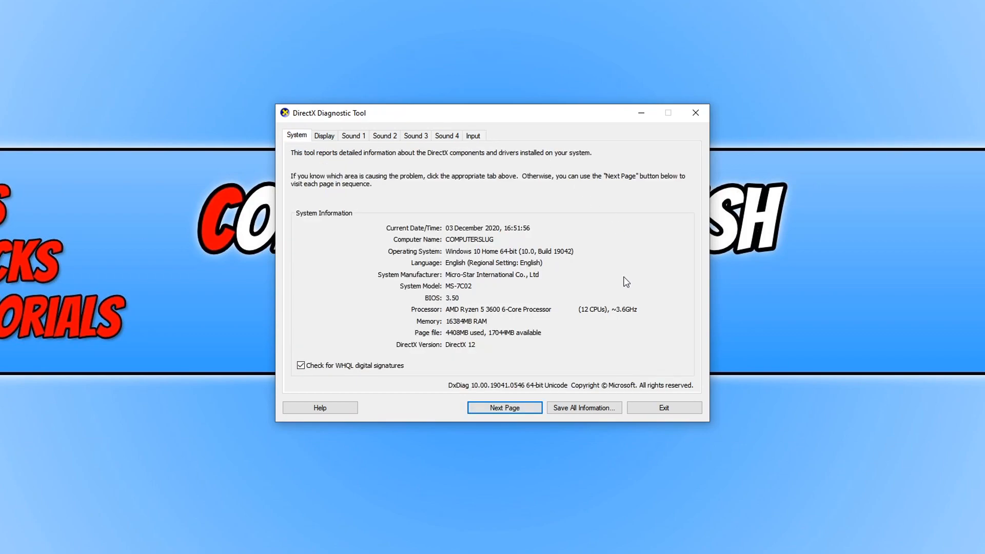